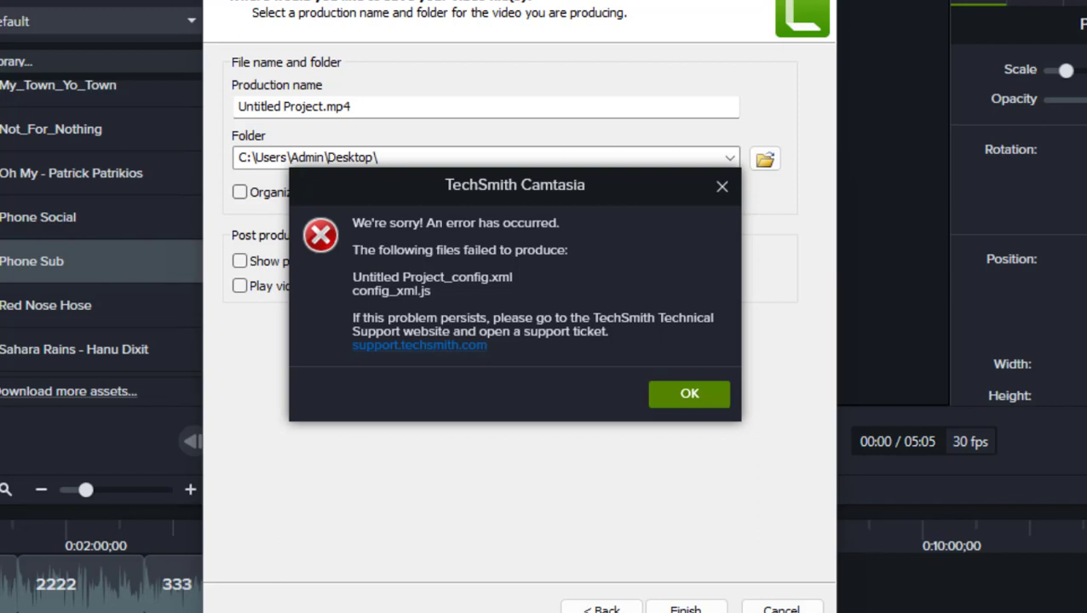
- Acknowledge the config-file production error for Untitled Project.mp4 and return to the desktop
click(689, 394)
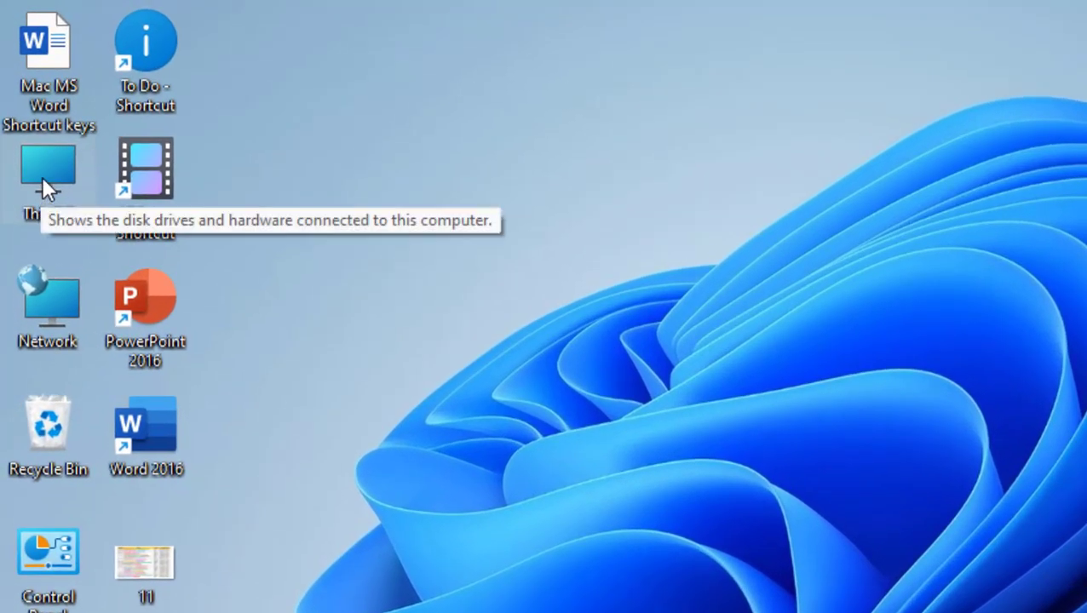
- Browse from This PC to Documents\Camtasia\Custom Production Presets 21.0
double_click(49, 170)
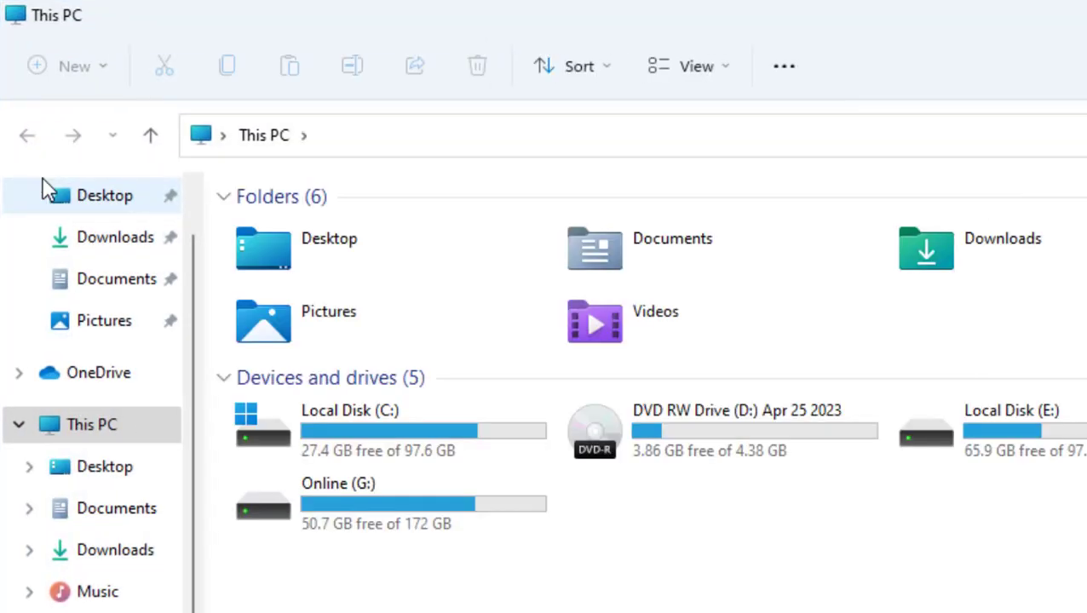
mouse_move(635, 260)
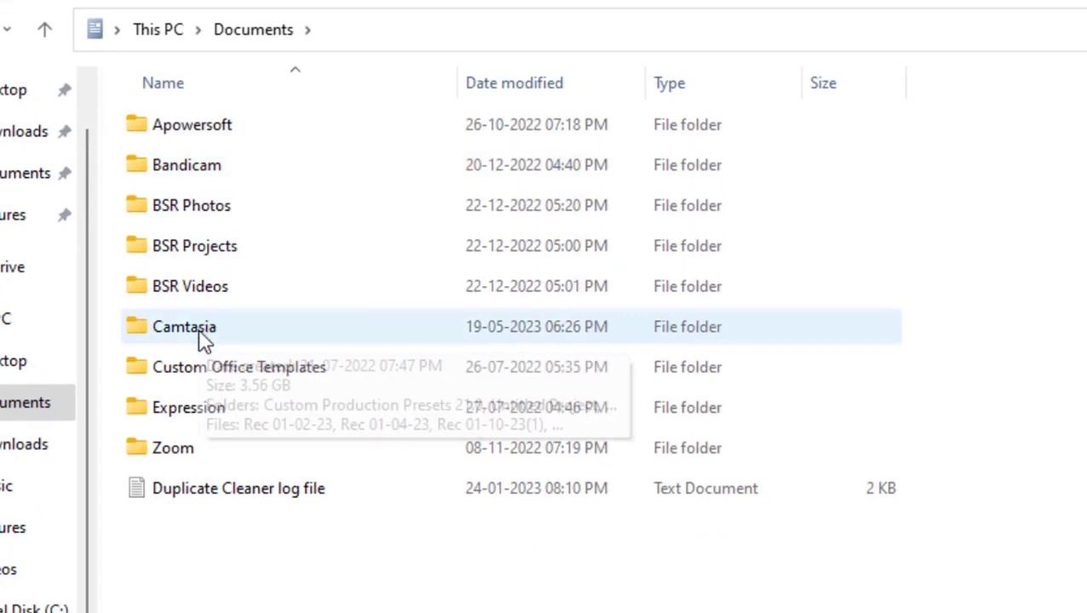
double_click(184, 326)
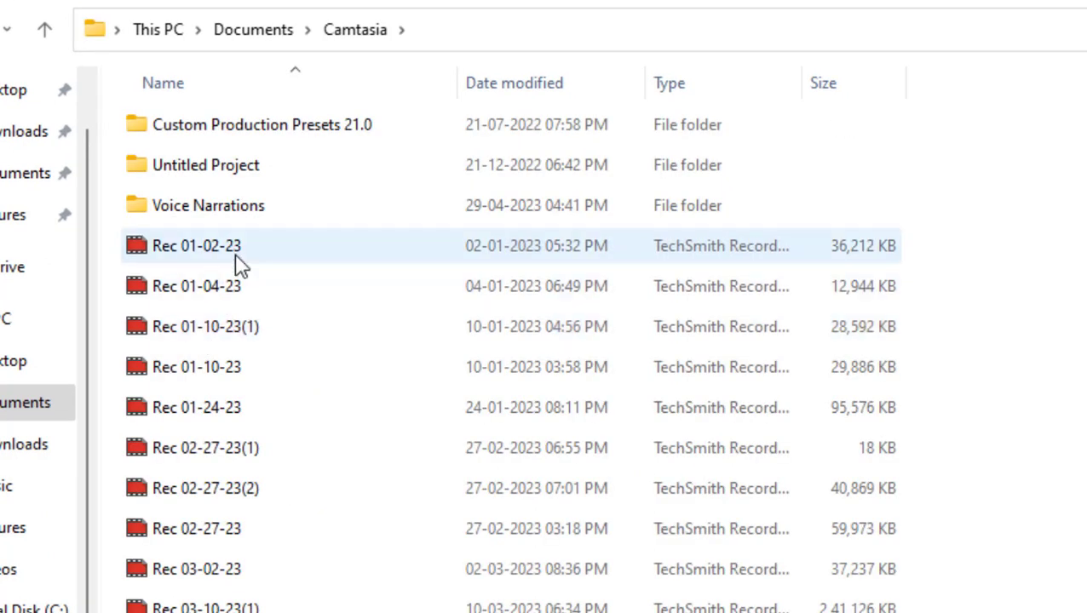
mouse_move(268, 124)
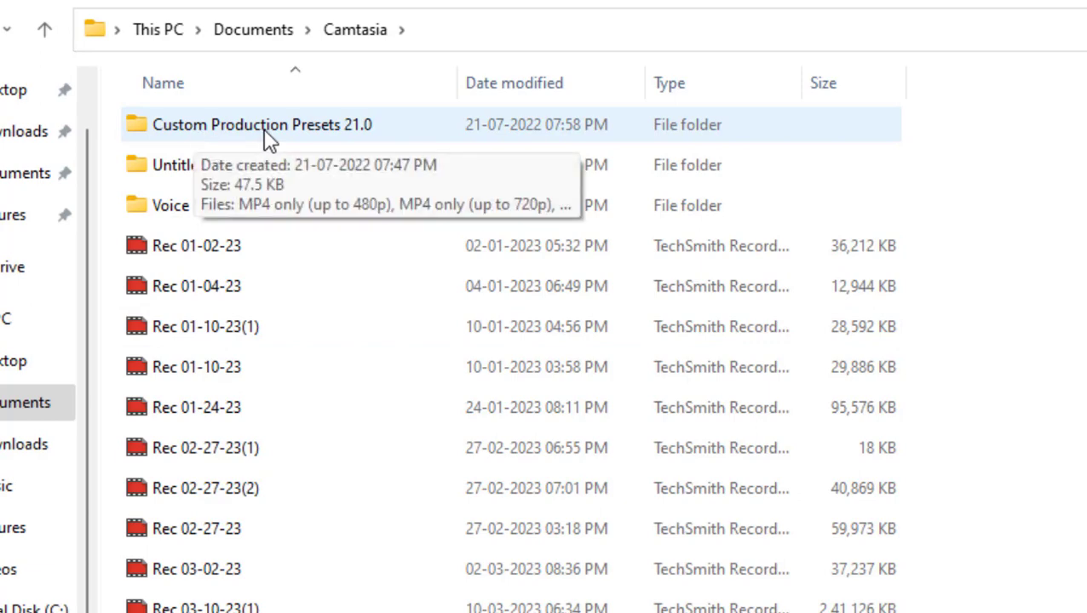
double_click(263, 125)
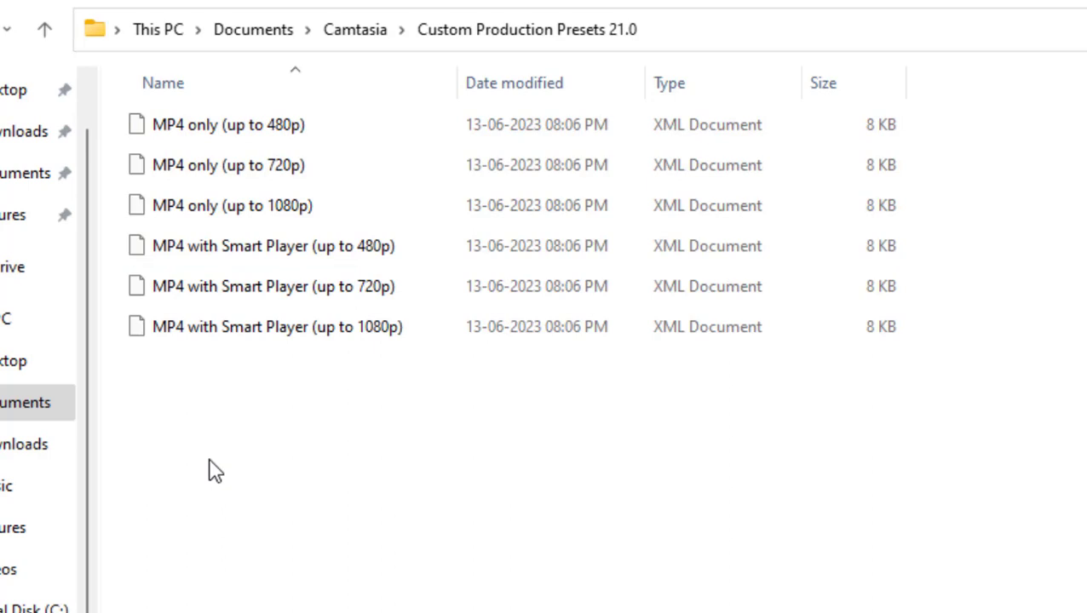
- Delete all six MP4 preset XML files, then close File Explorer
key(ctrl+a)
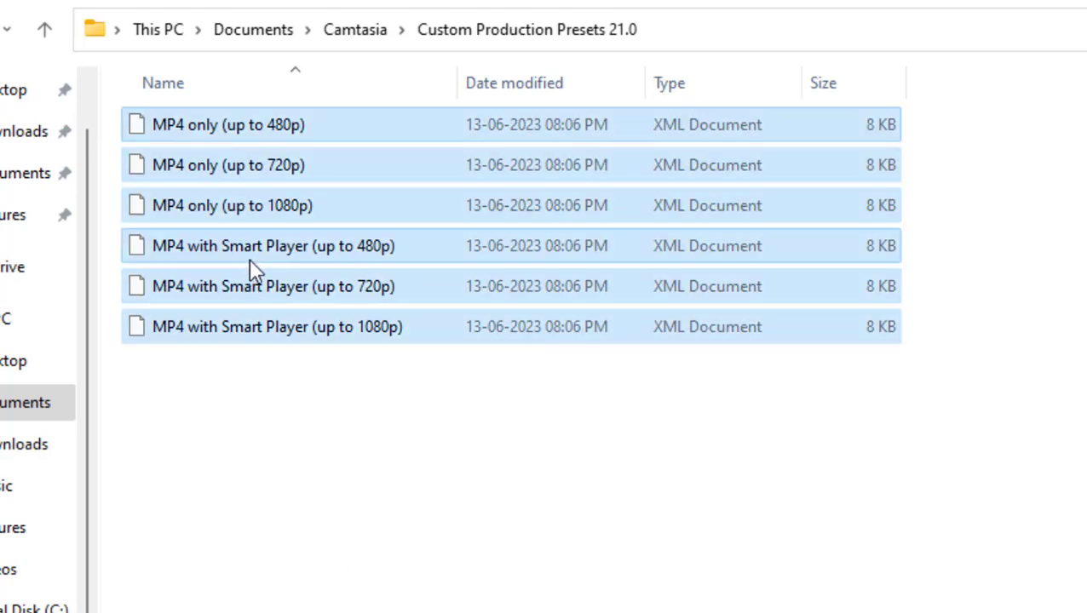
right_click(256, 268)
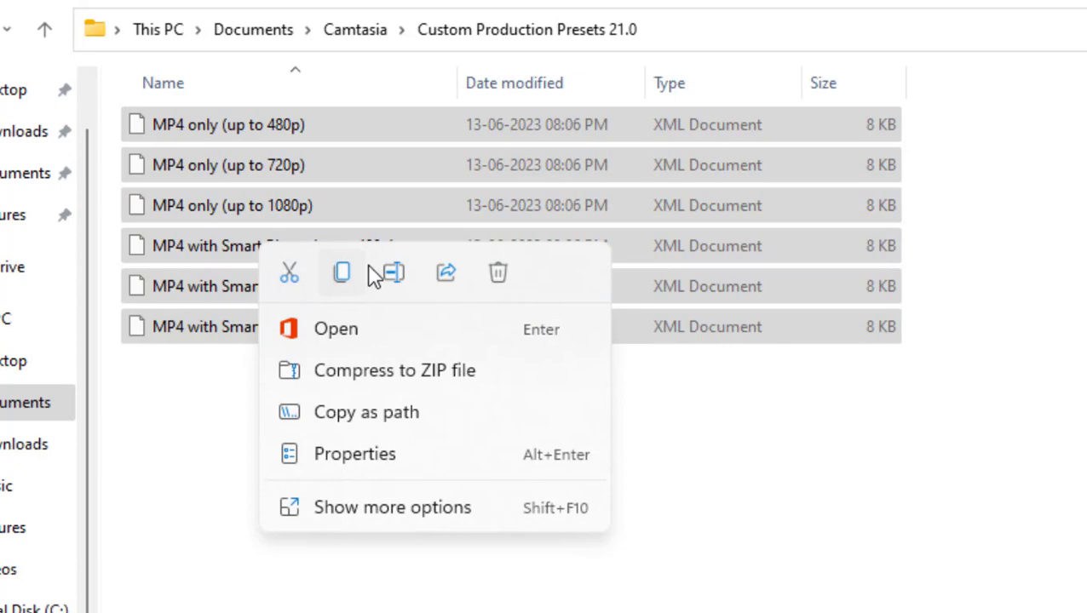
click(497, 273)
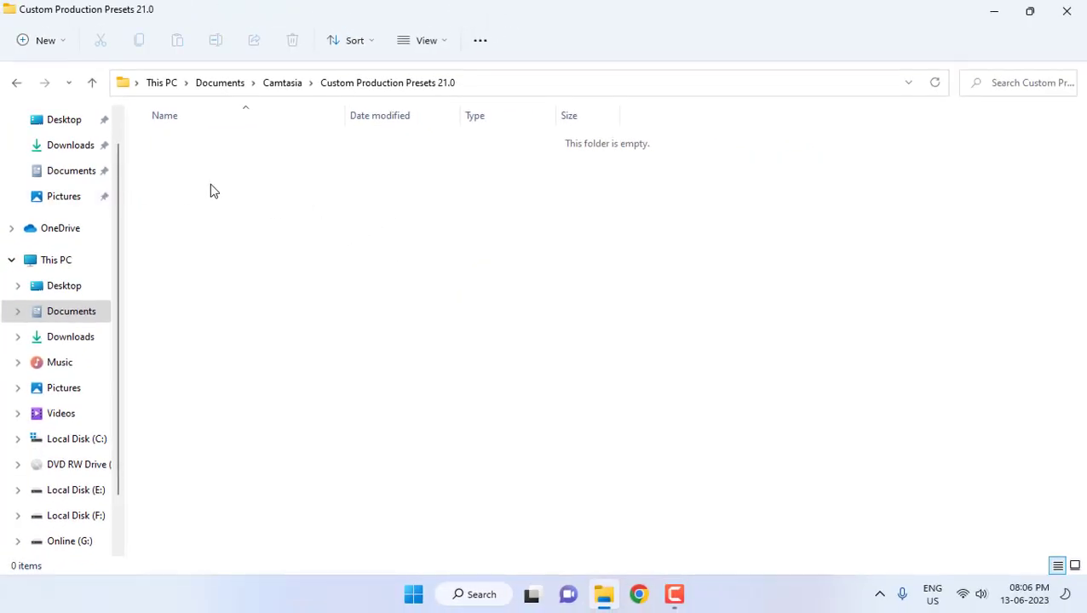
right_click(213, 189)
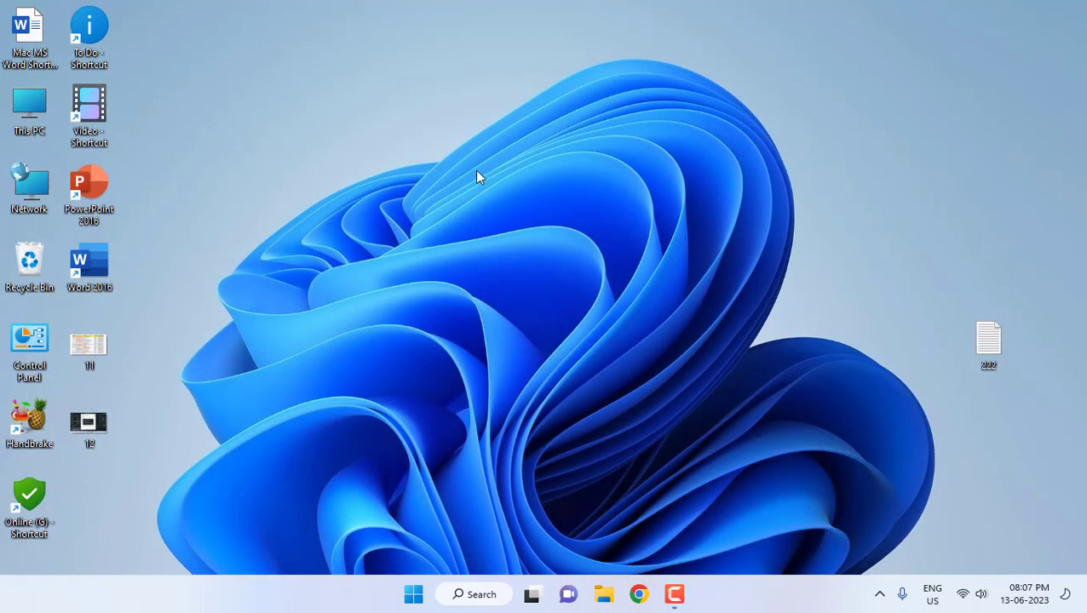
- Launch Camtasia 2021 from Start and begin exporting the project
click(413, 594)
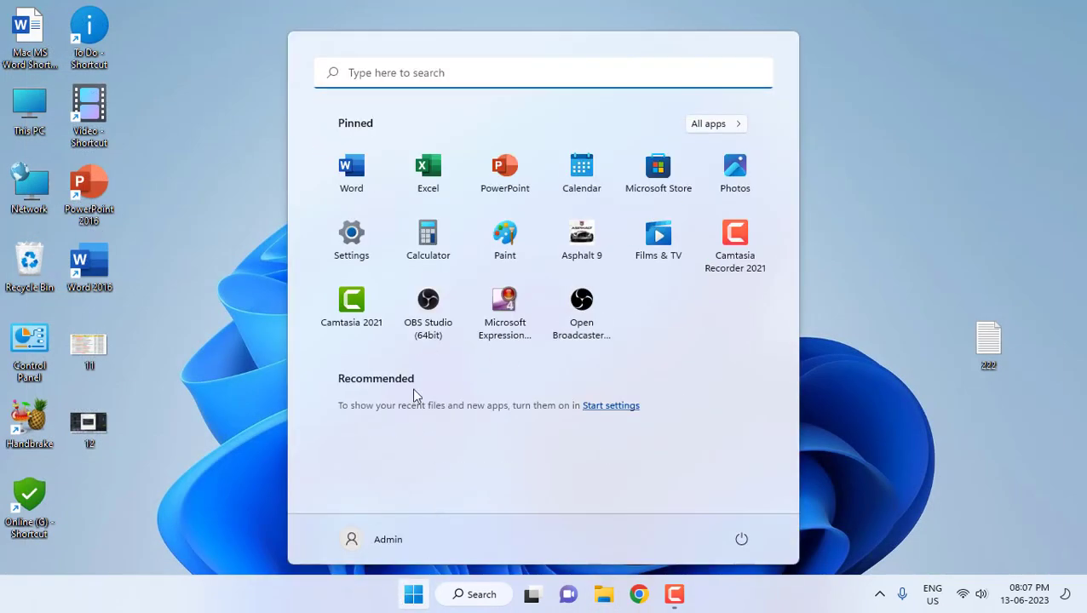
click(691, 593)
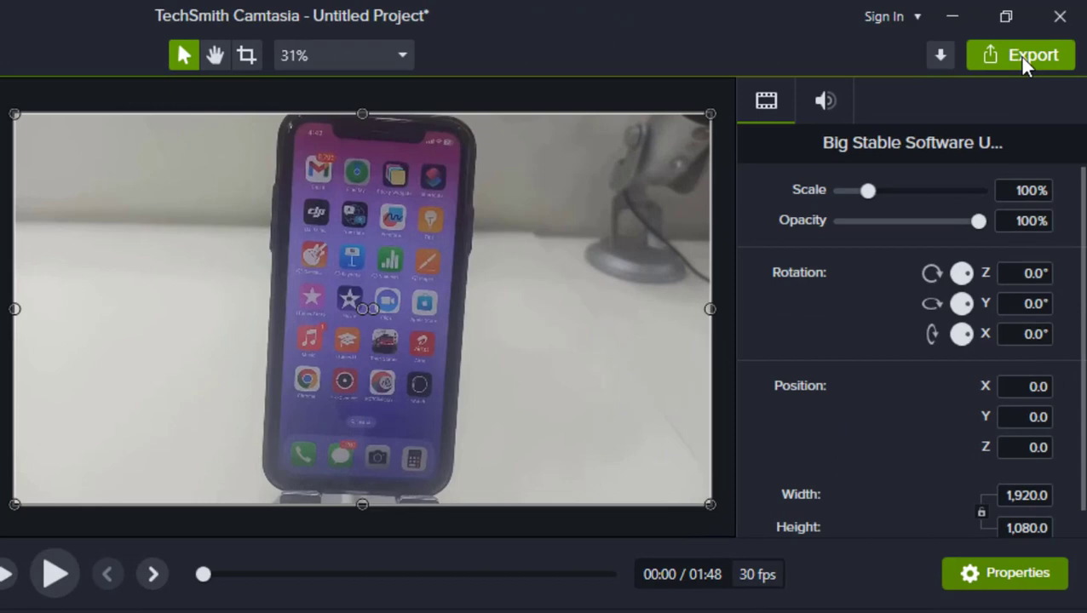
click(1021, 54)
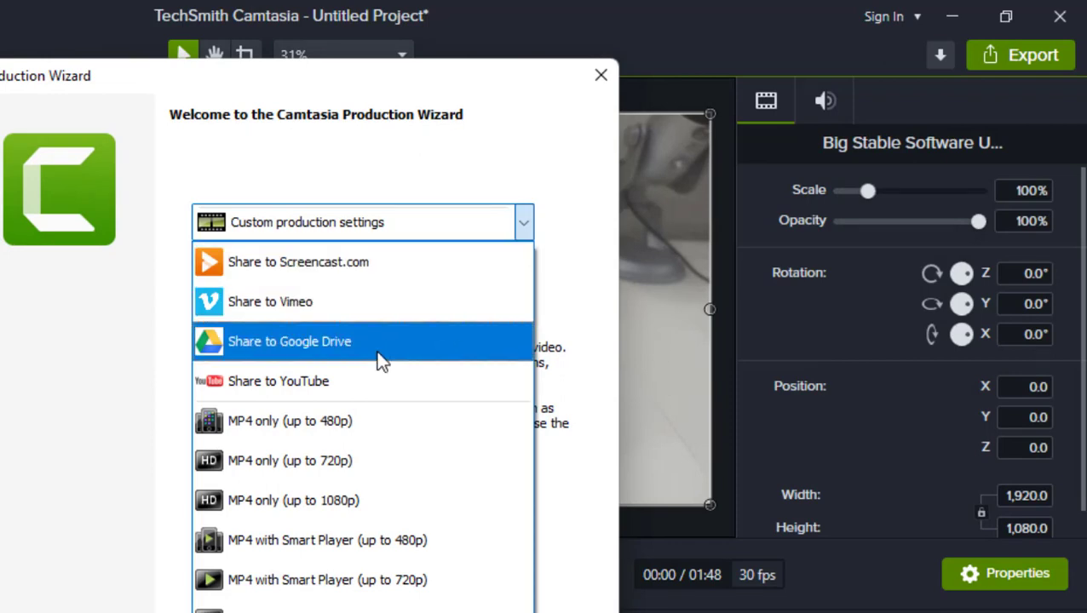
- Pick a preset, set the output to Desktop as Untitled Project.mp4, and finish the wizard
click(293, 500)
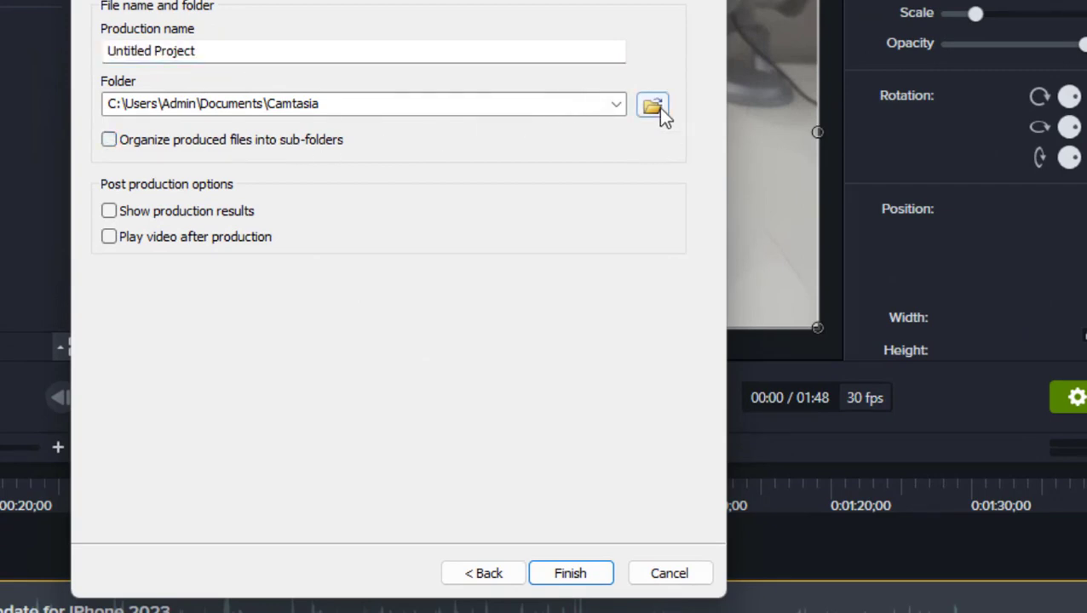
click(653, 104)
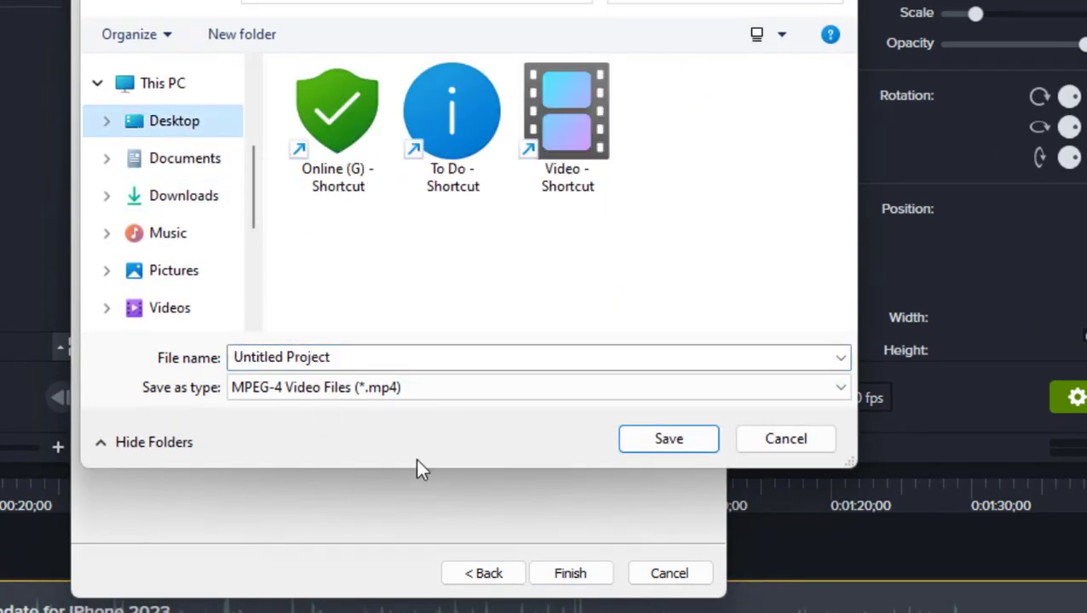
click(668, 438)
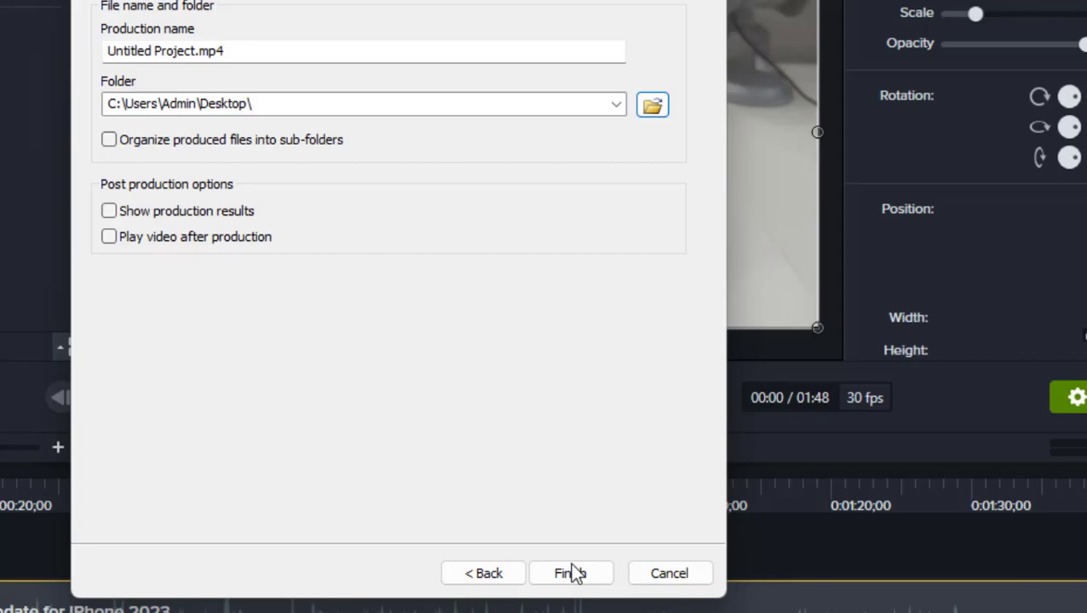
click(569, 572)
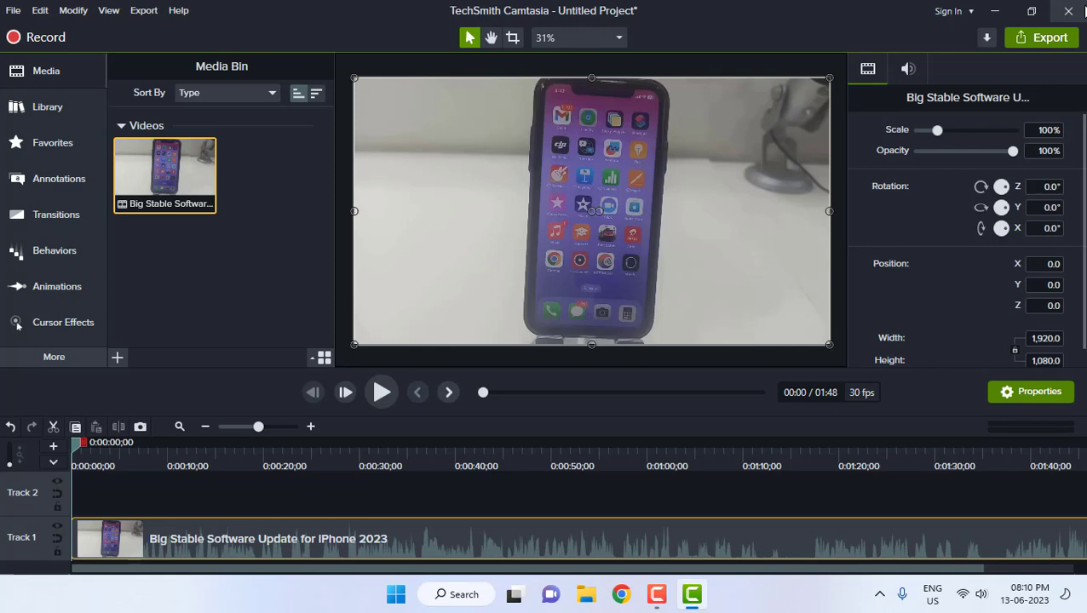
- Close Camtasia after export, answering the save-changes prompt
click(1068, 11)
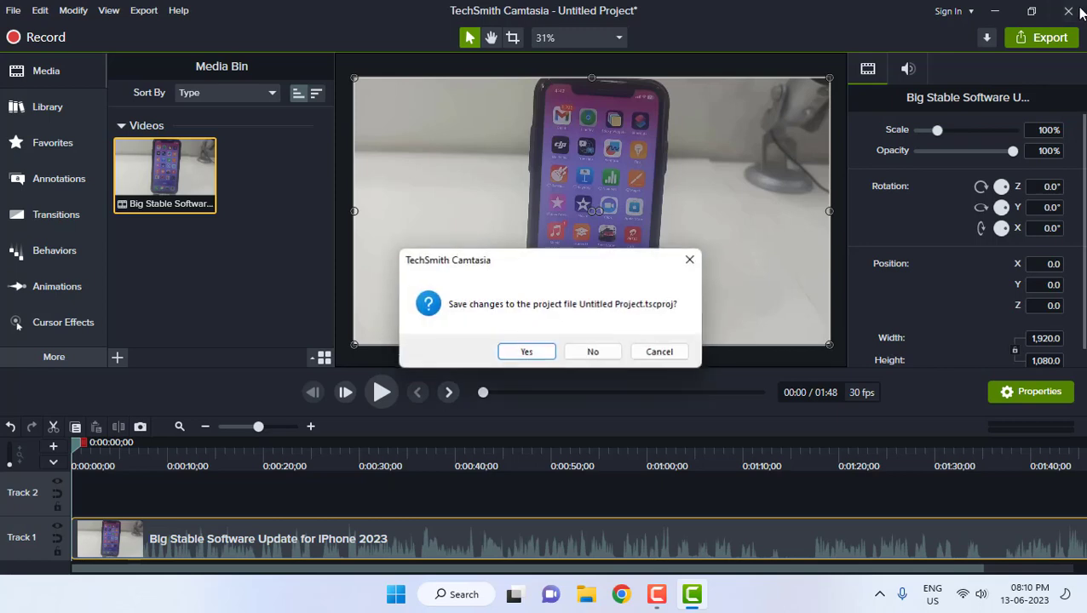
click(592, 351)
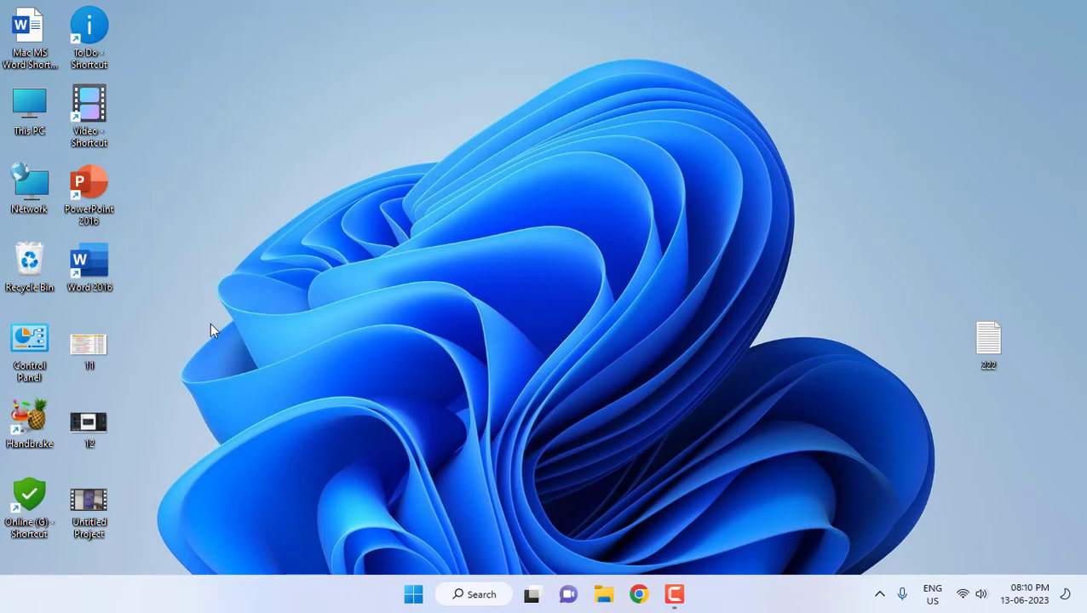
- Drag the Untitled Project video icon to the upper centre of the desktop
drag(89, 503, 268, 196)
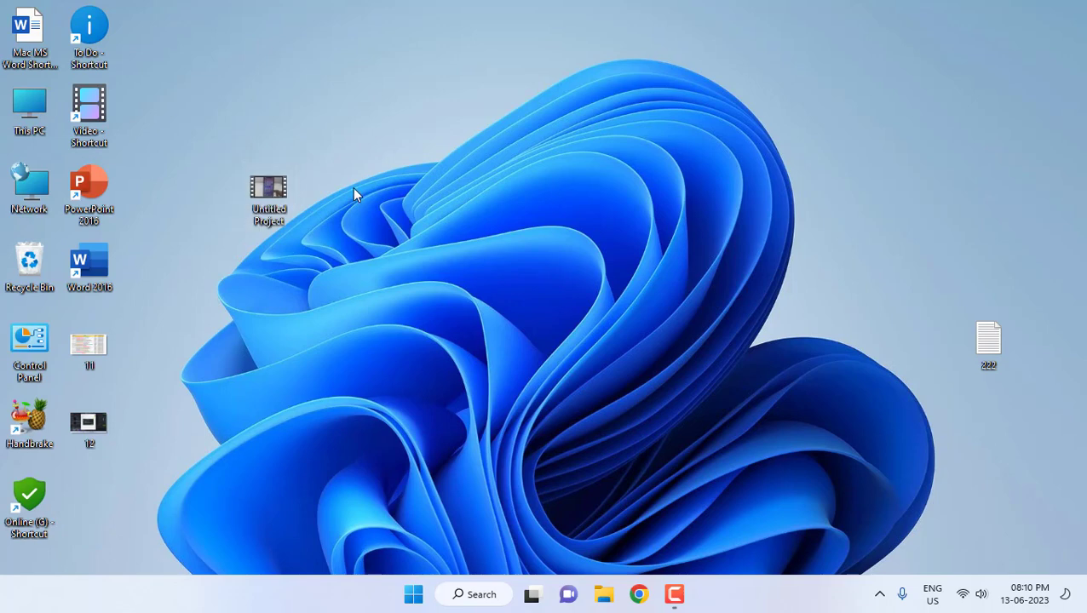
mouse_move(505, 311)
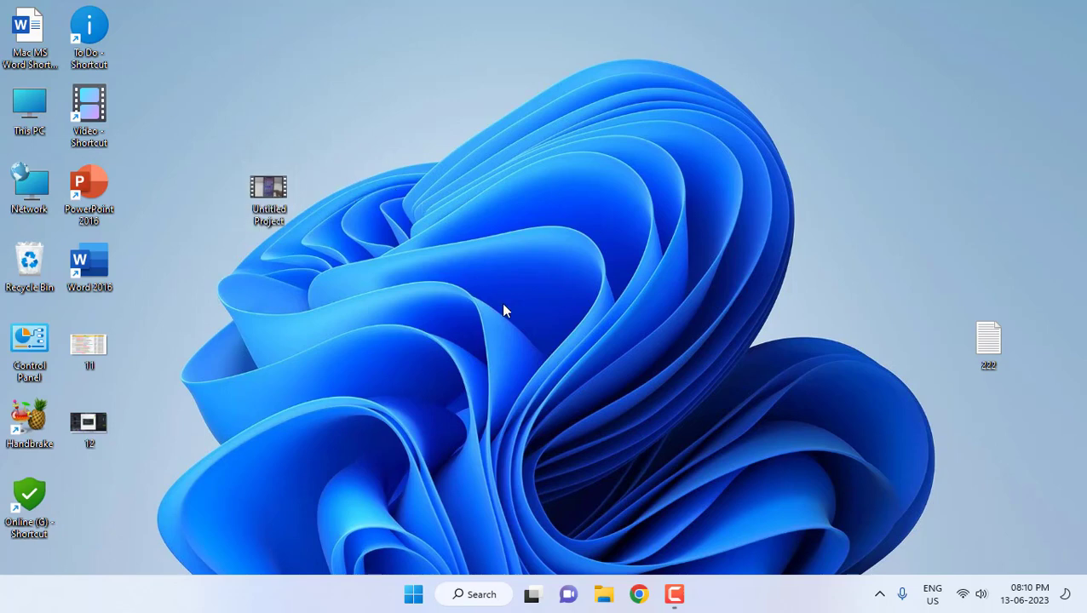
mouse_move(843, 477)
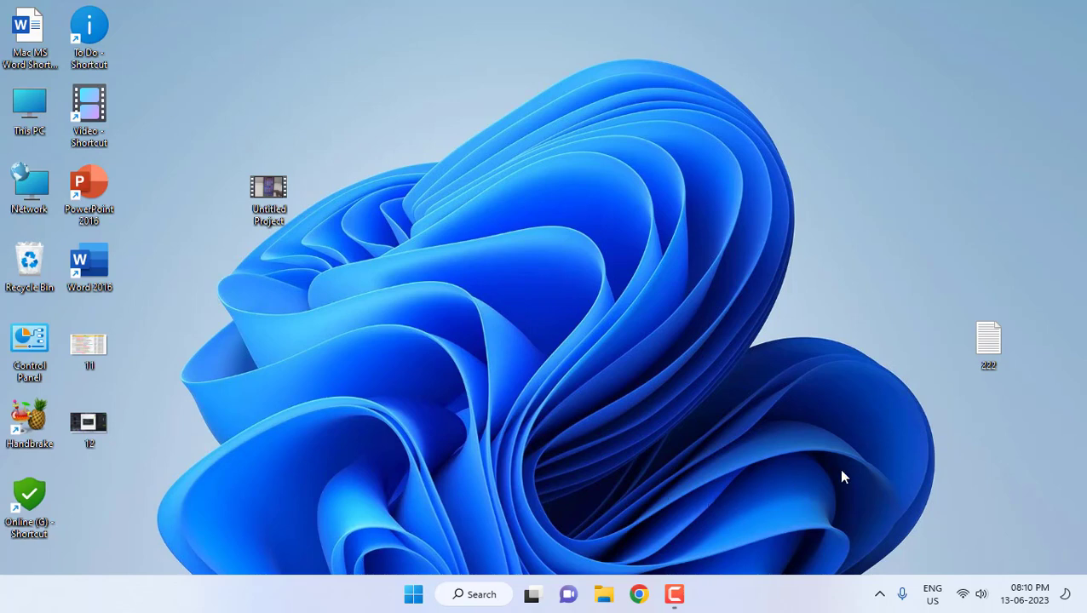
mouse_move(860, 450)
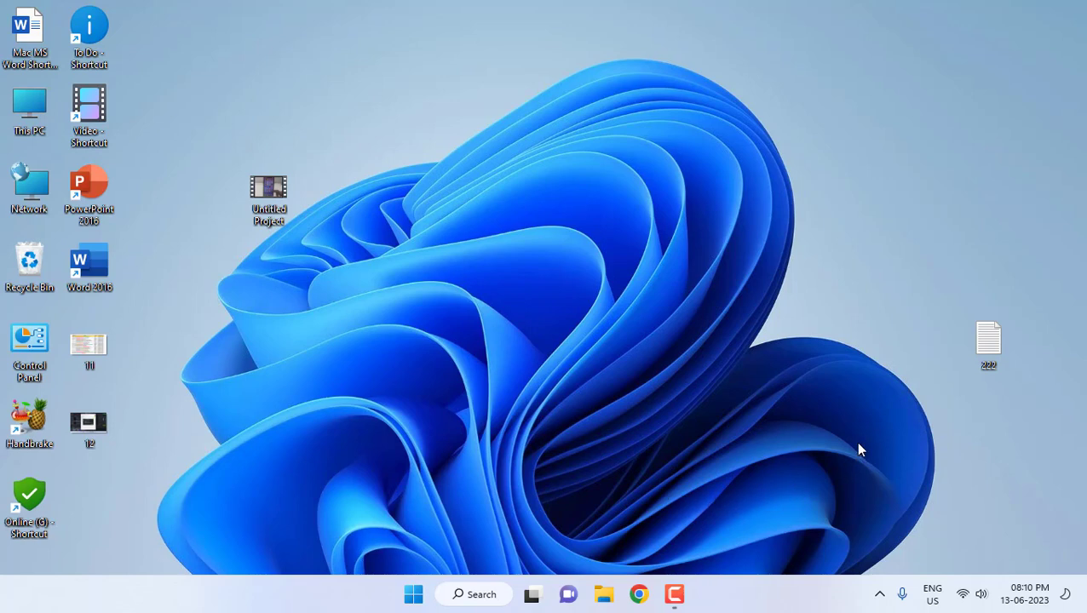
mouse_move(855, 411)
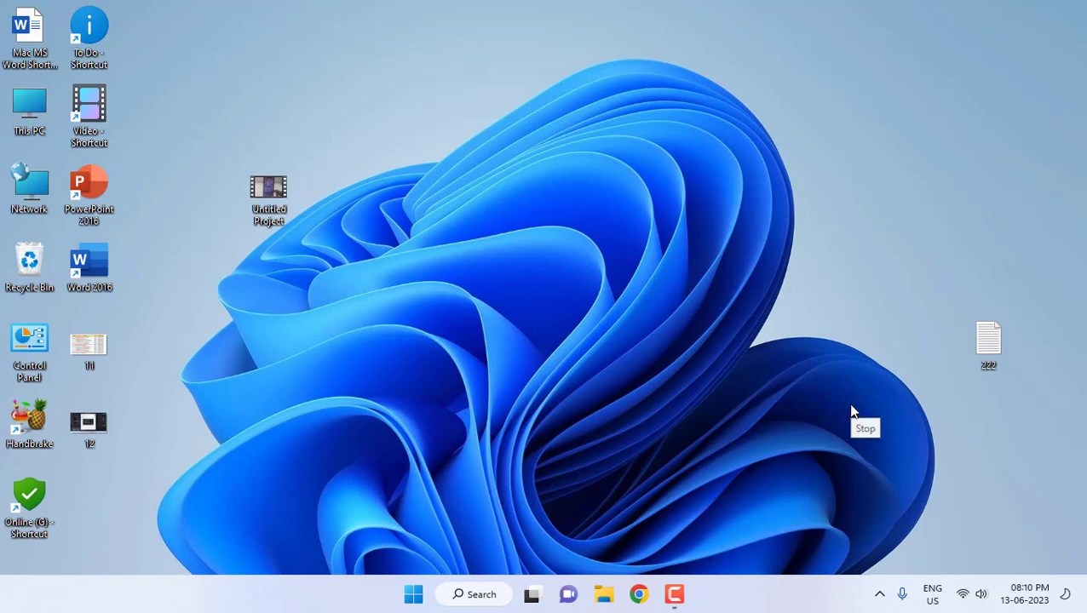